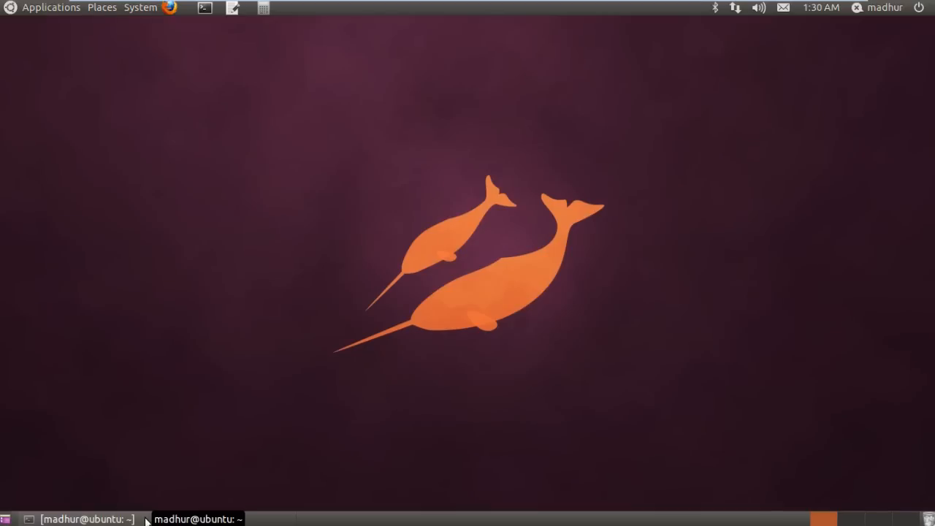
- Run 'touch forrest_gump' to create an empty file in the home folder
{"action": "left_click", "coordinate": [85, 519]}
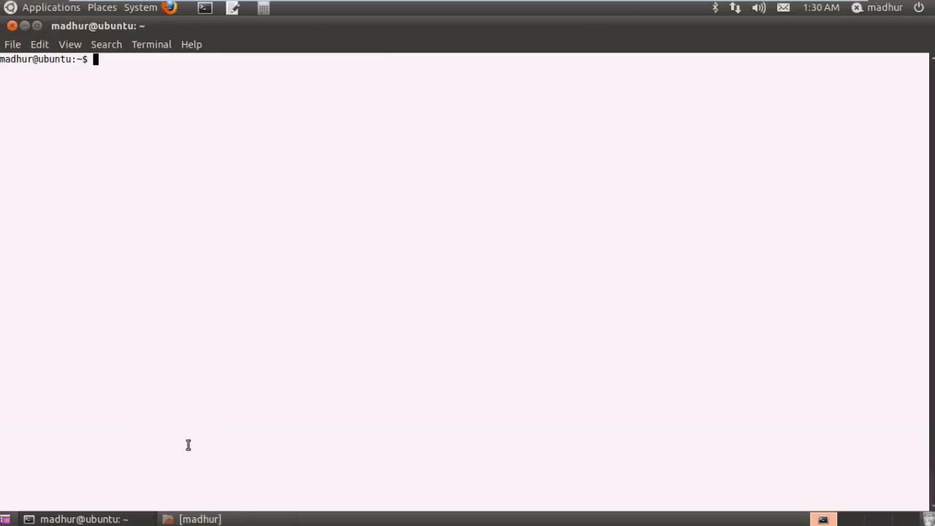
{"action": "type", "text": "touch"}
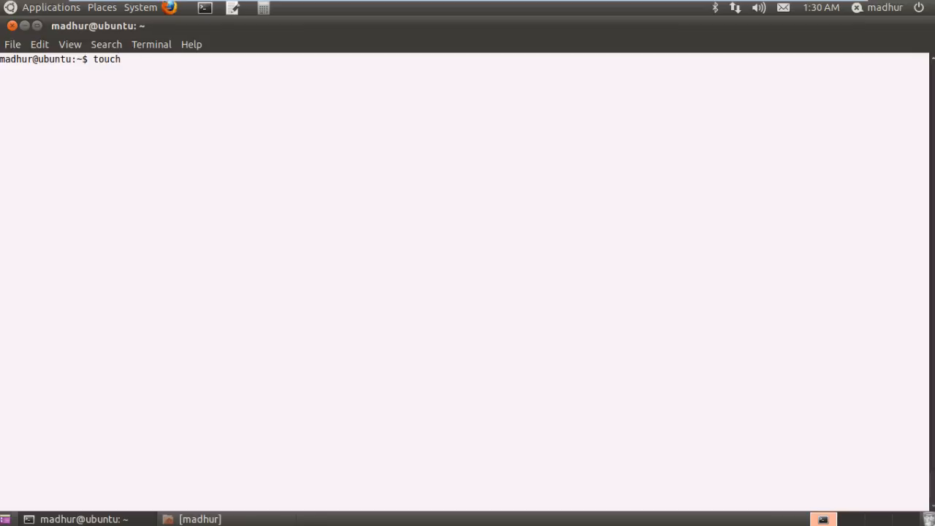
{"action": "type", "text": "fo"}
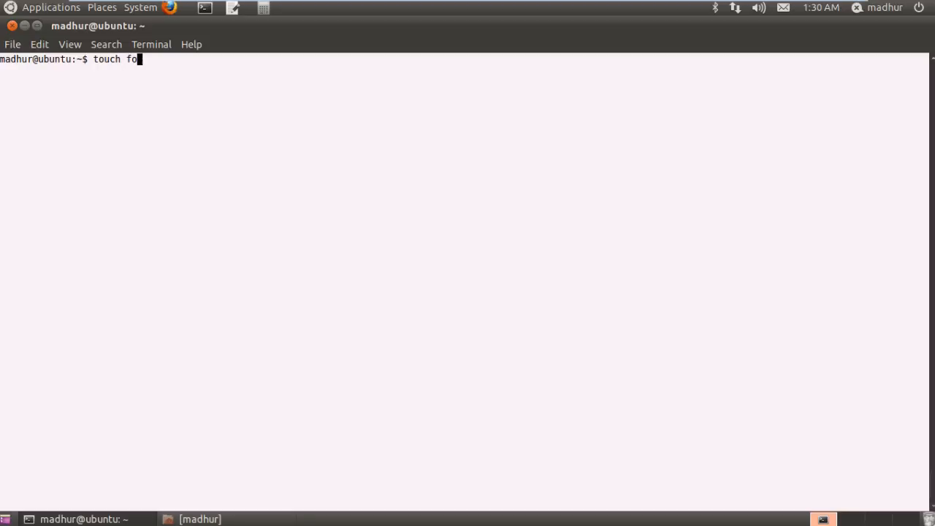
{"action": "type", "text": "rrest"}
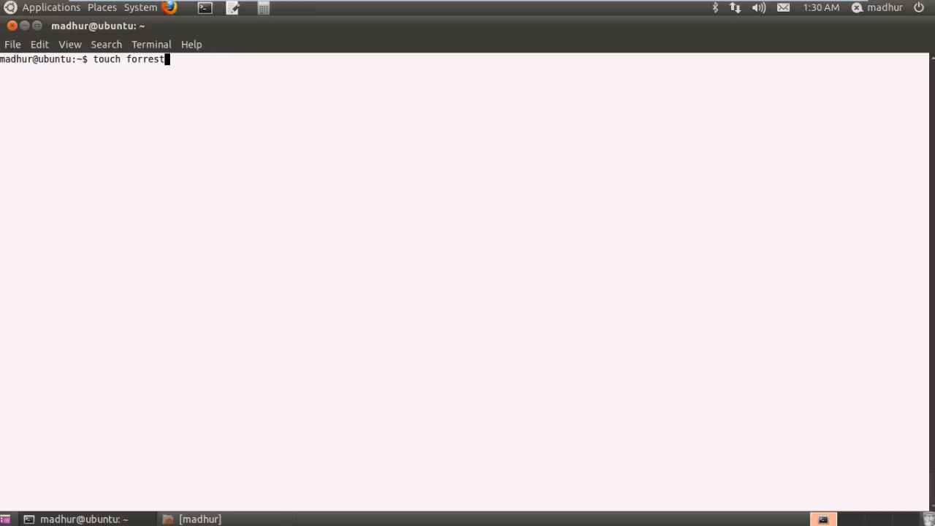
{"action": "type", "text": "_gump"}
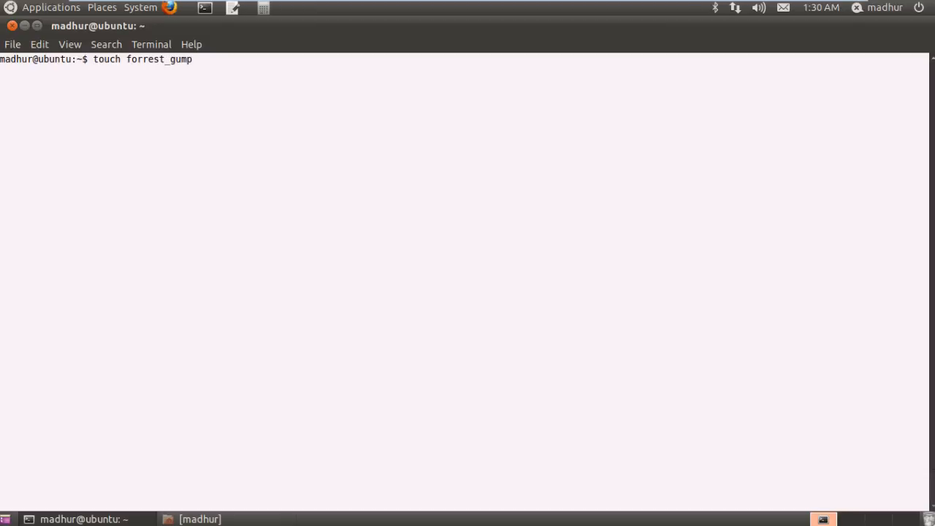
{"action": "key", "text": "Return"}
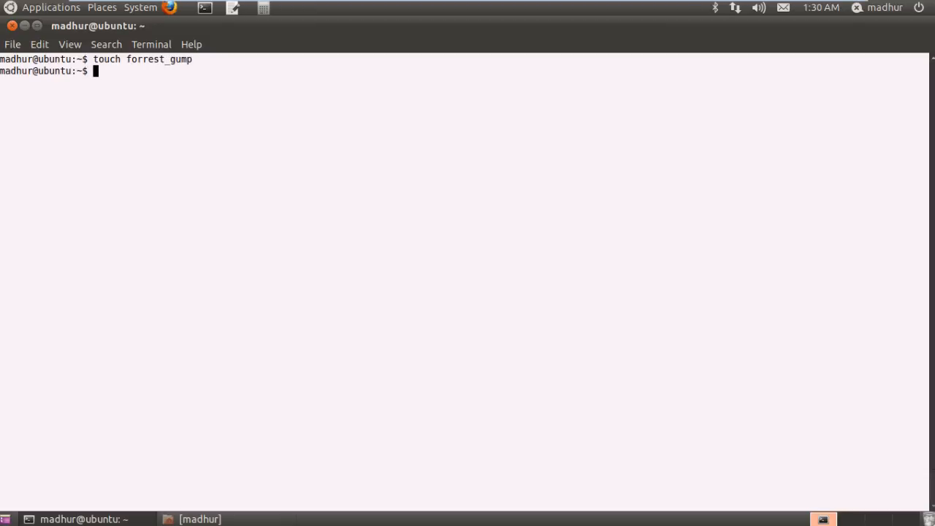
{"action": "left_click", "coordinate": [197, 518]}
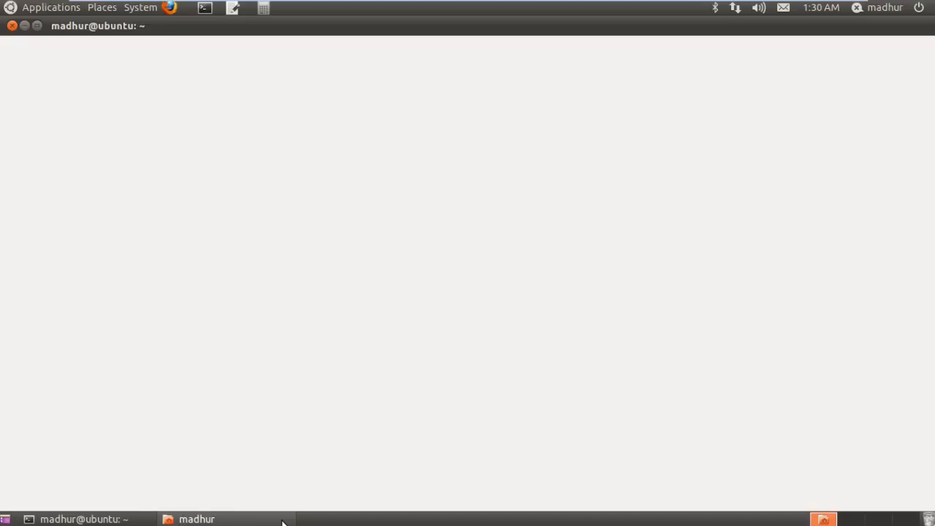
{"action": "left_click", "coordinate": [196, 519]}
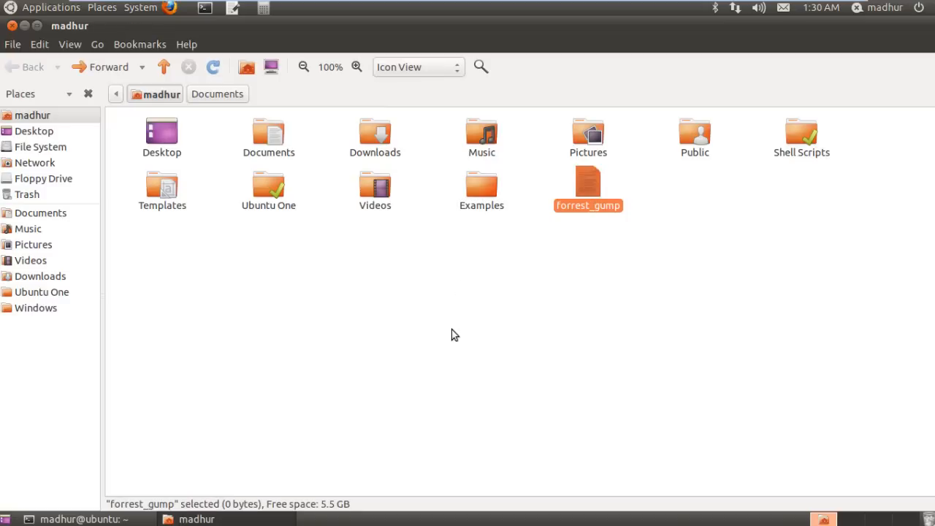
{"action": "left_click", "coordinate": [80, 518]}
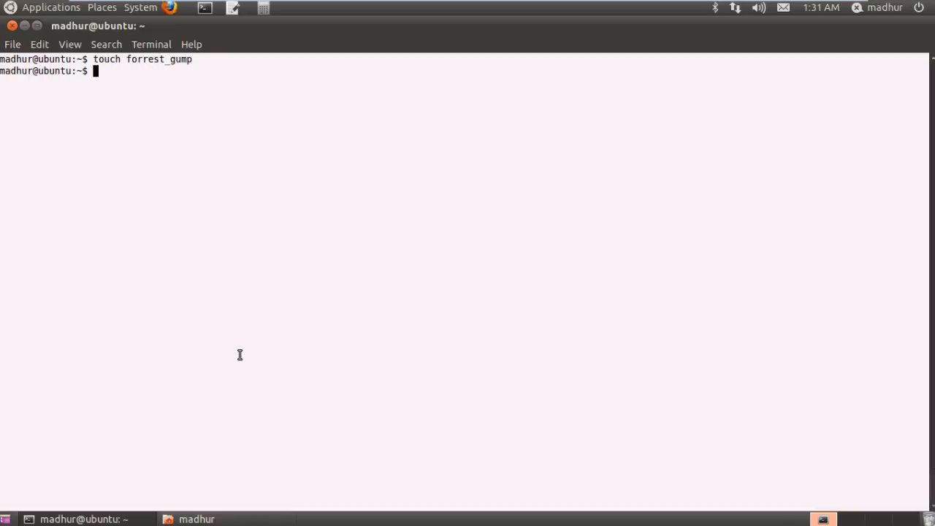
- Run 'mv forrest_gump the_green_mile' to rename the file
{"action": "type", "text": "m"}
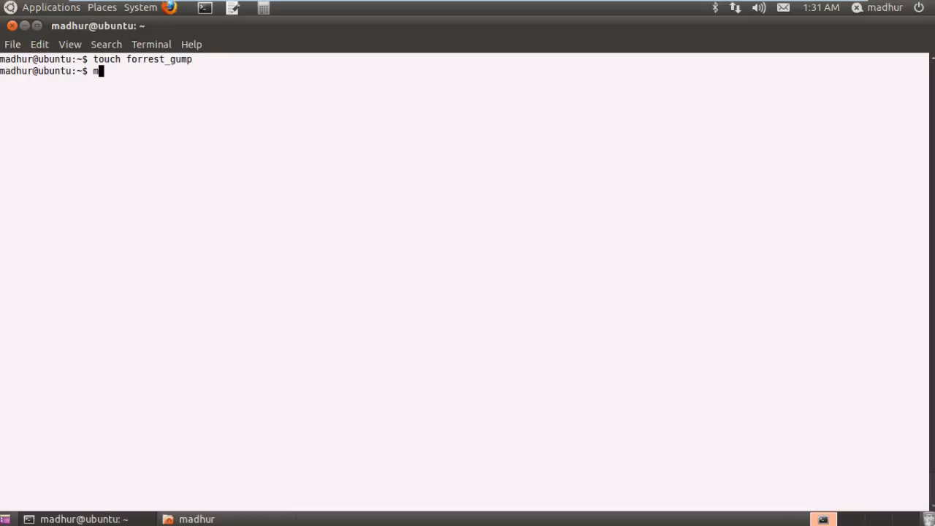
{"action": "type", "text": "v"}
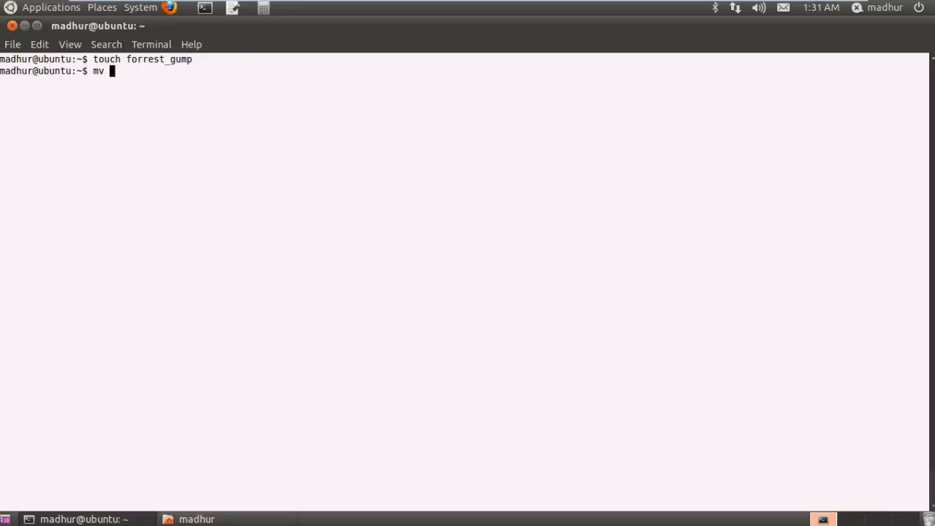
{"action": "type", "text": "forrest"}
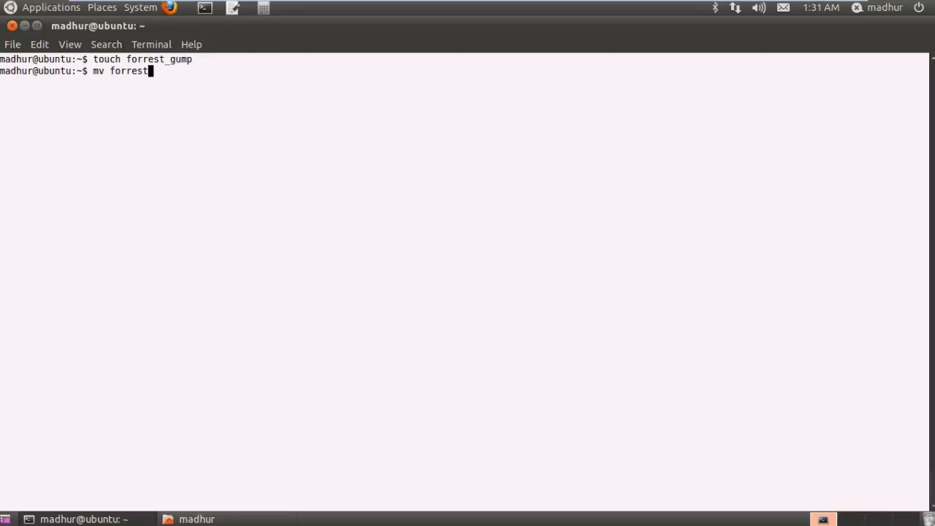
{"action": "type", "text": "_gu"}
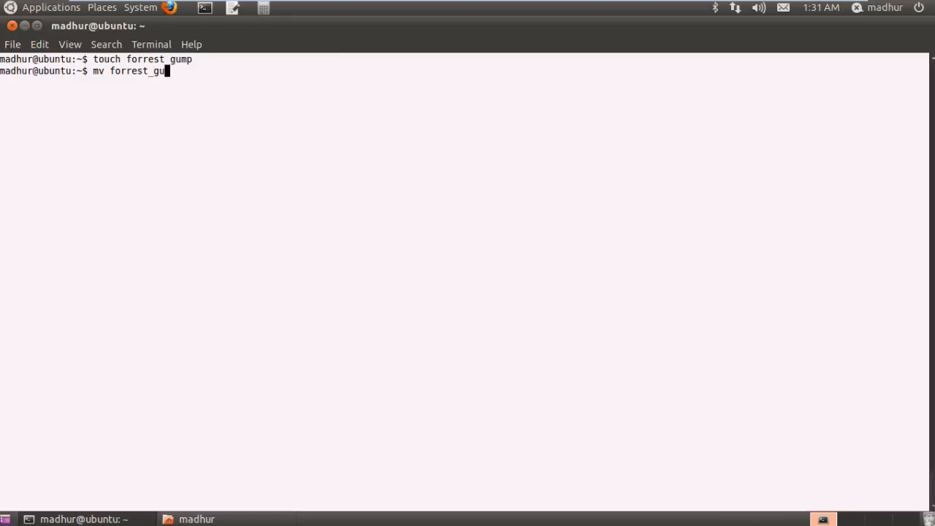
{"action": "type", "text": "mp"}
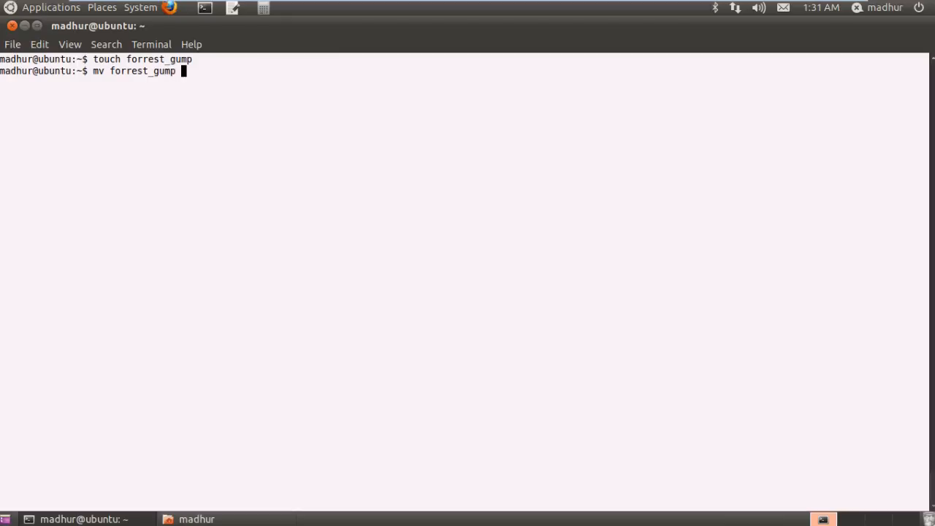
{"action": "type", "text": "the"}
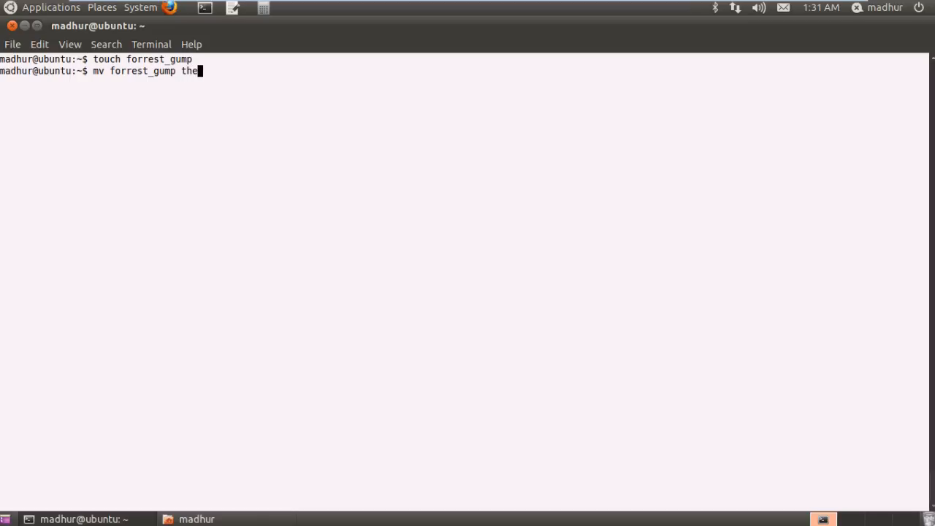
{"action": "type", "text": "_g"}
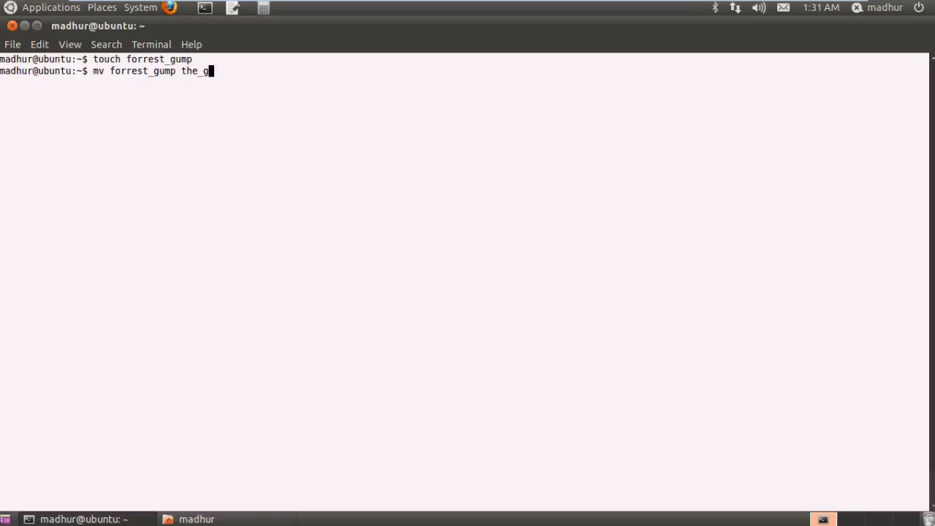
{"action": "type", "text": "reen_mi"}
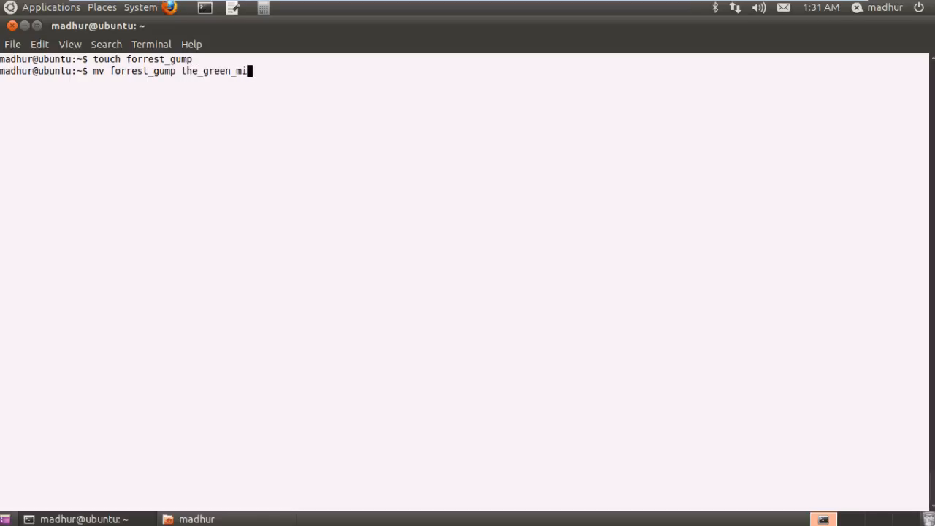
{"action": "key", "text": "Return"}
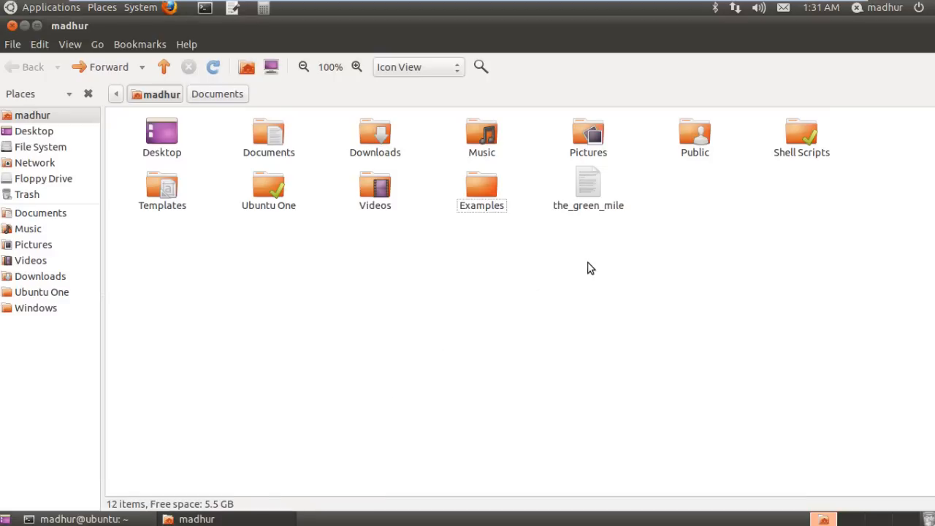
{"action": "mouse_move", "coordinate": [602, 236]}
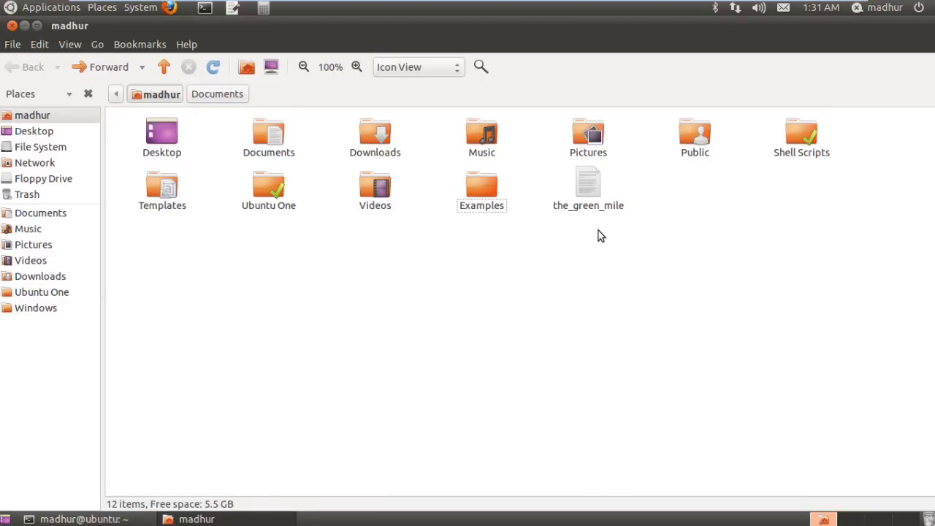
{"action": "mouse_move", "coordinate": [348, 377]}
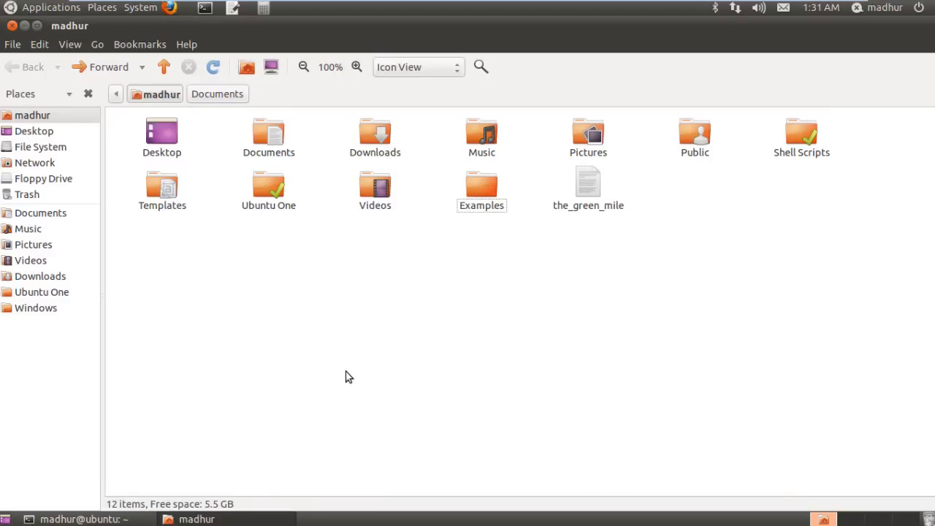
{"action": "mouse_move", "coordinate": [234, 407]}
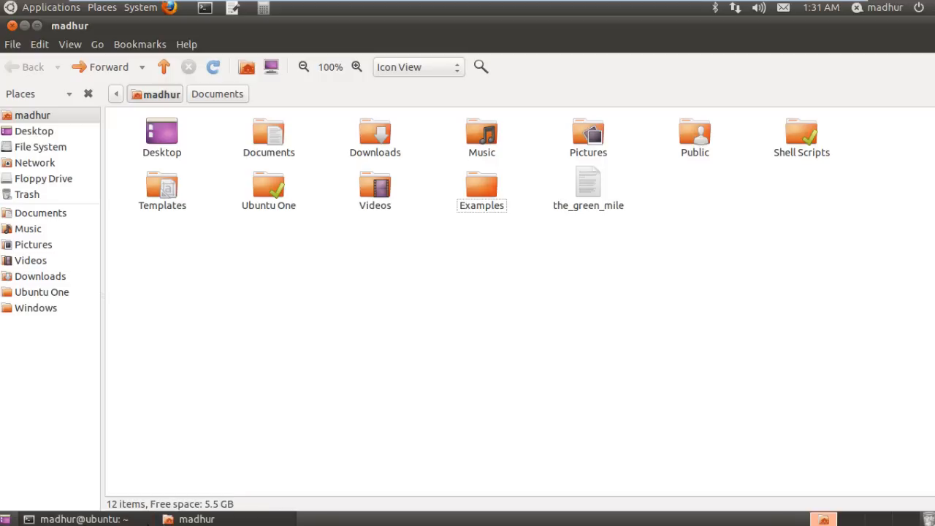
{"action": "left_click", "coordinate": [81, 519]}
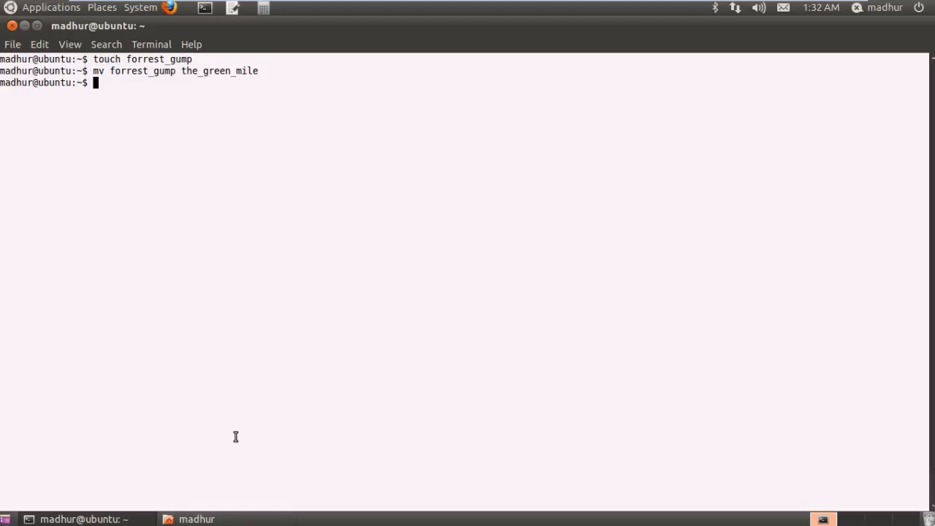
- Run 'rm the_green_mile' and check the home folder no longer lists it
{"action": "type", "text": "rm"}
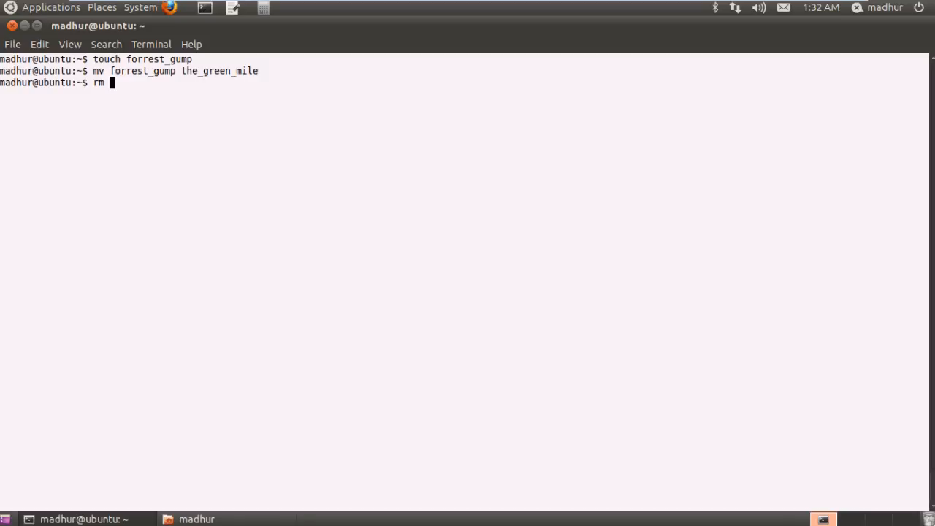
{"action": "type", "text": "the"}
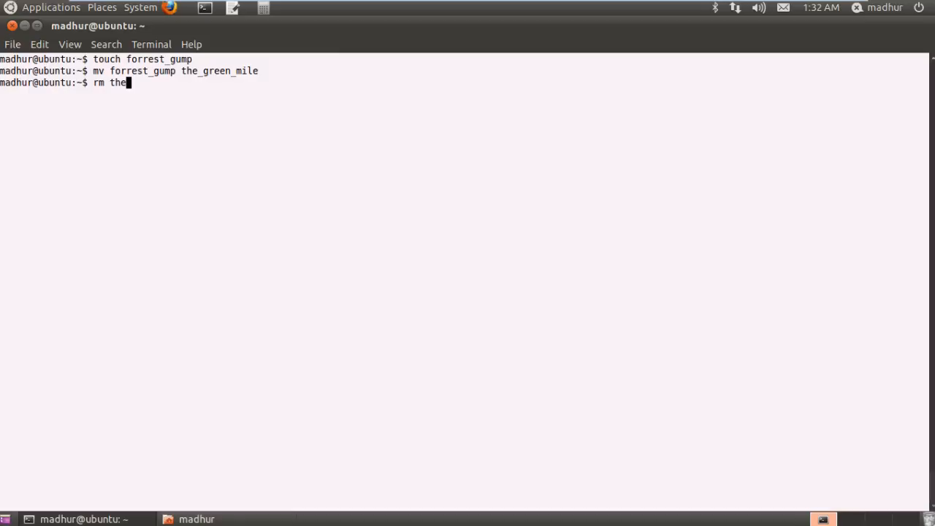
{"action": "type", "text": "green_"}
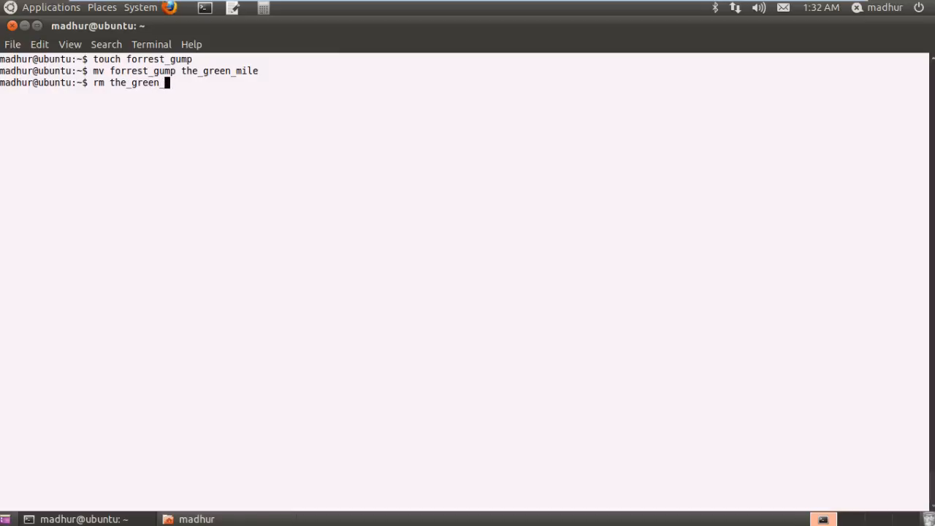
{"action": "type", "text": "mile"}
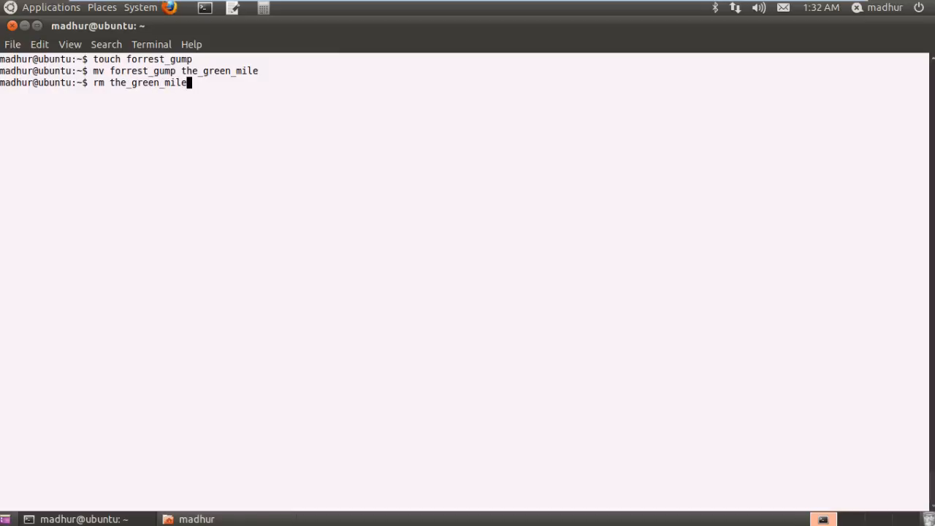
{"action": "key", "text": "Return"}
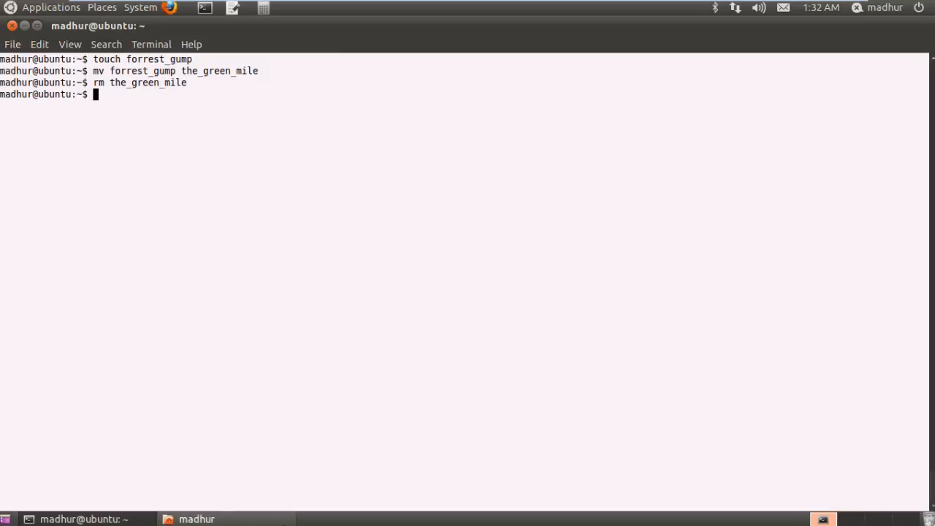
{"action": "left_click", "coordinate": [196, 519]}
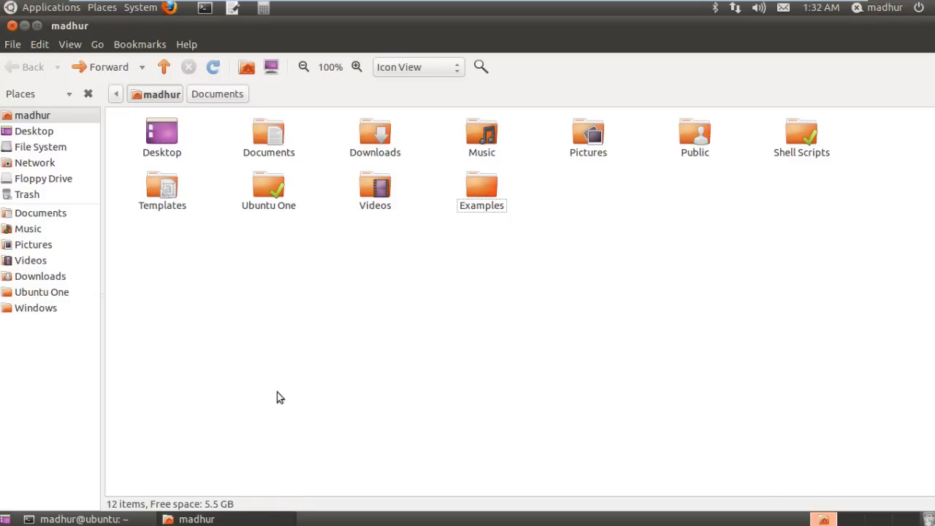
{"action": "left_click", "coordinate": [80, 518]}
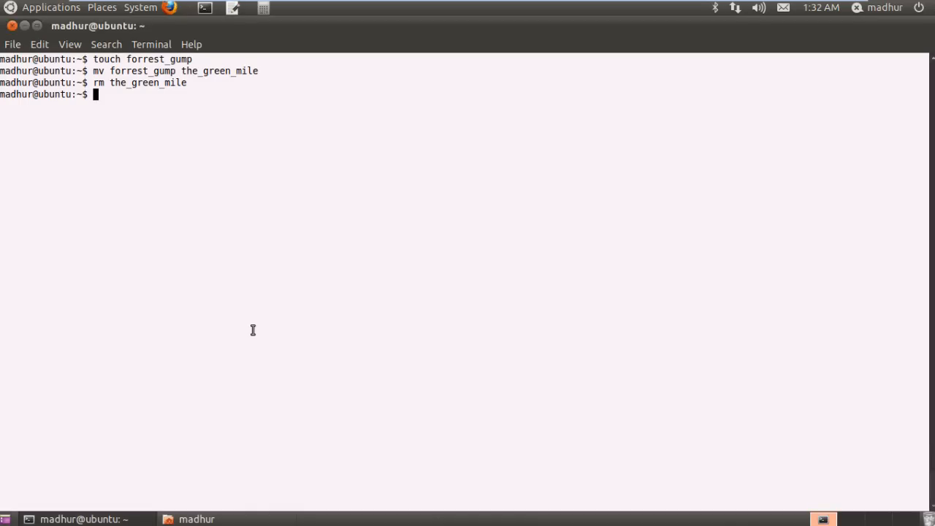
- Run 'mkdir new' and verify the new folder appears in the file manager
{"action": "type", "text": "mkdir"}
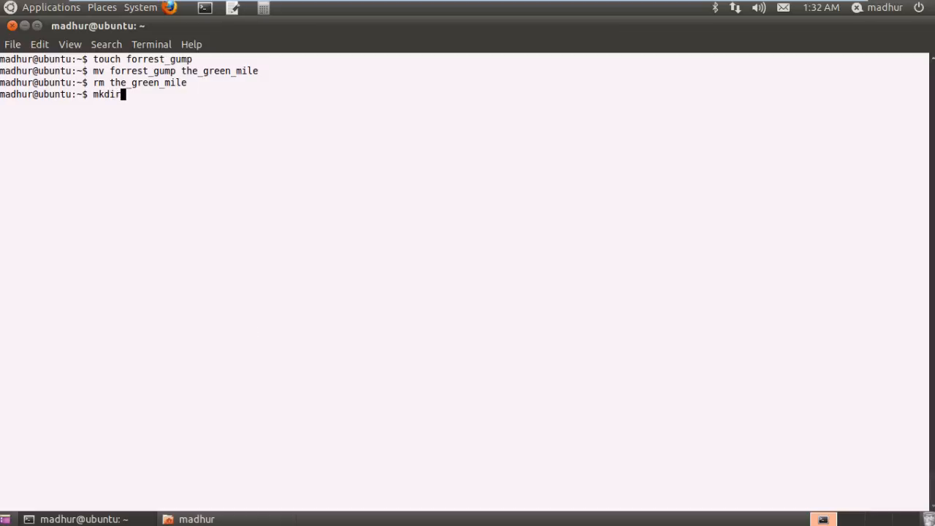
{"action": "type", "text": "new"}
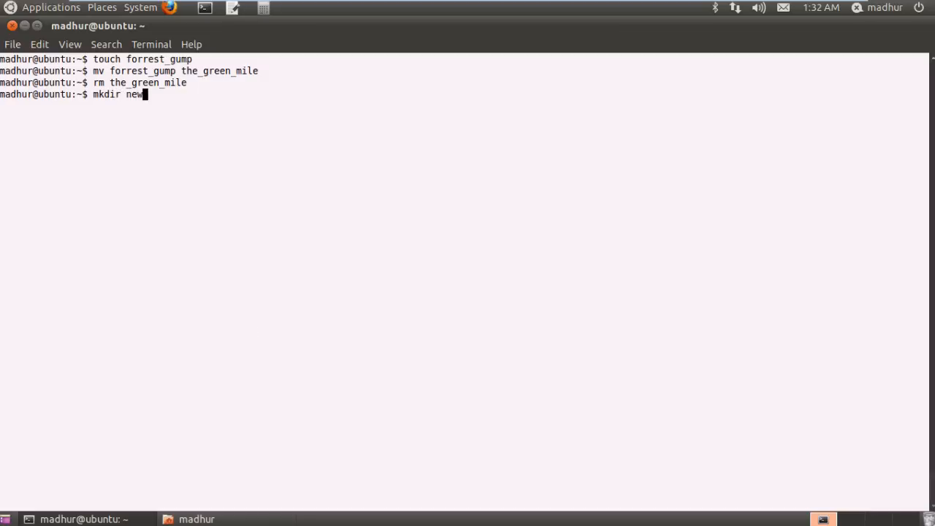
{"action": "key", "text": "Return"}
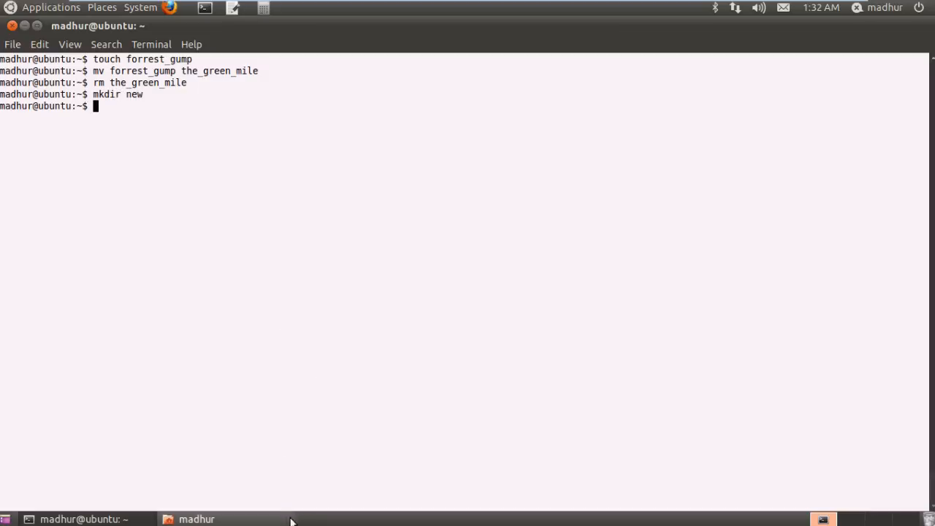
{"action": "left_click", "coordinate": [196, 518]}
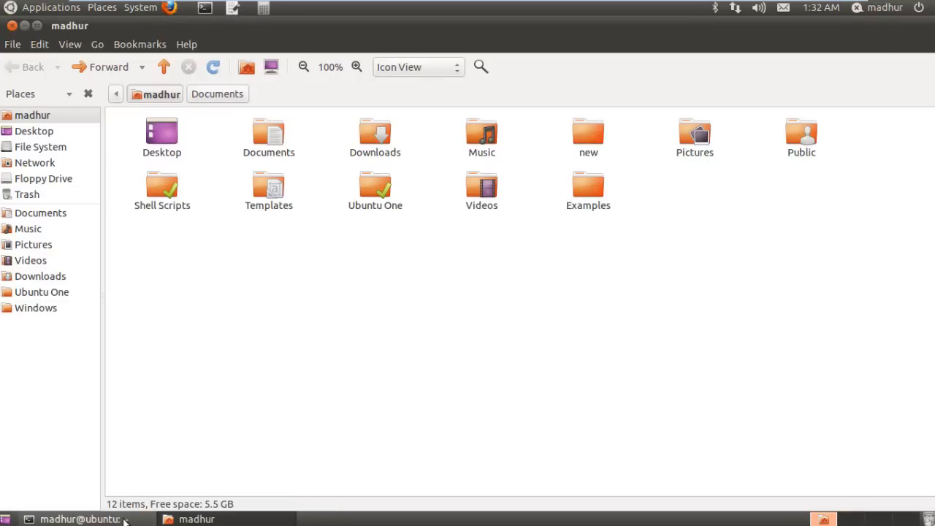
{"action": "left_click", "coordinate": [80, 519]}
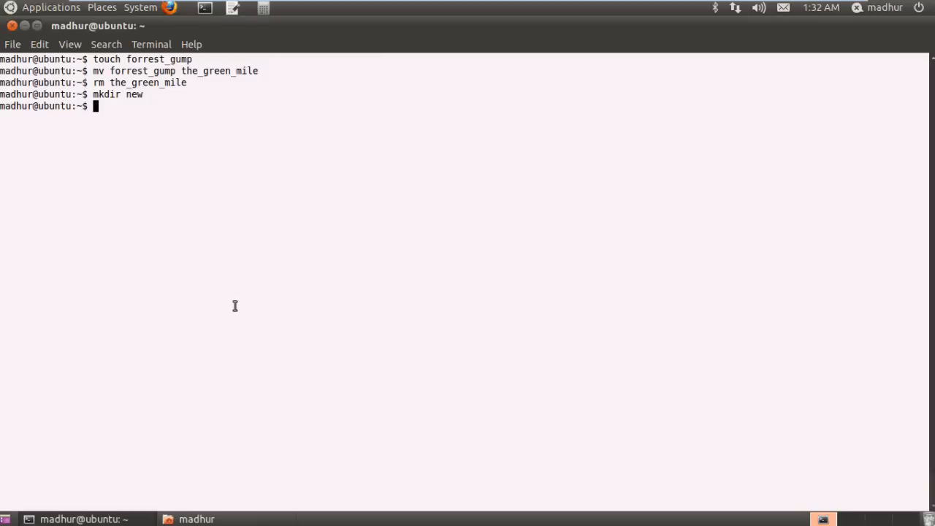
- Run 'rm new', which fails with 'Is a directory'
{"action": "type", "text": "rm"}
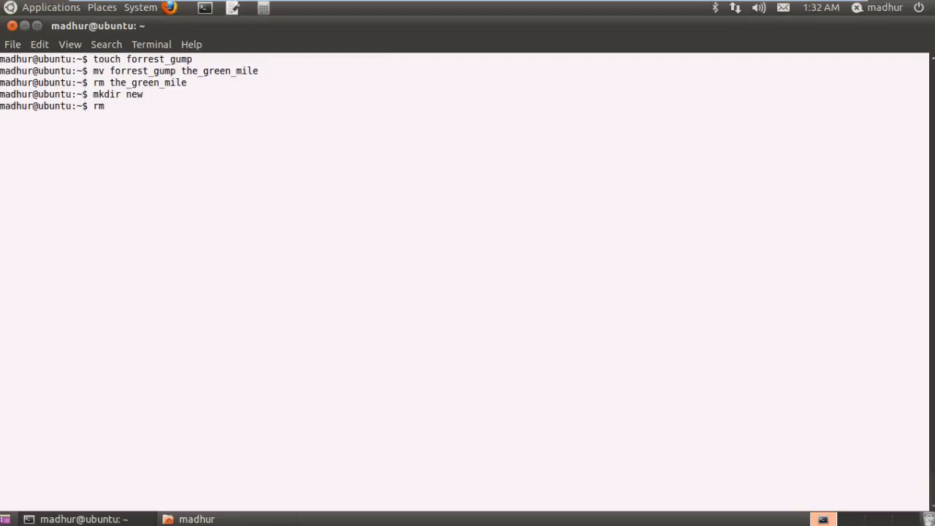
{"action": "type", "text": "new"}
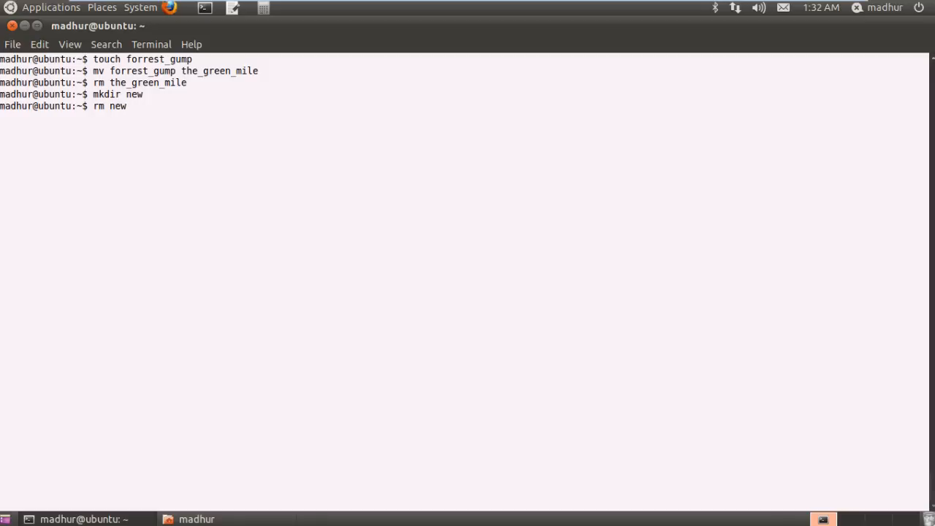
{"action": "key", "text": "Return"}
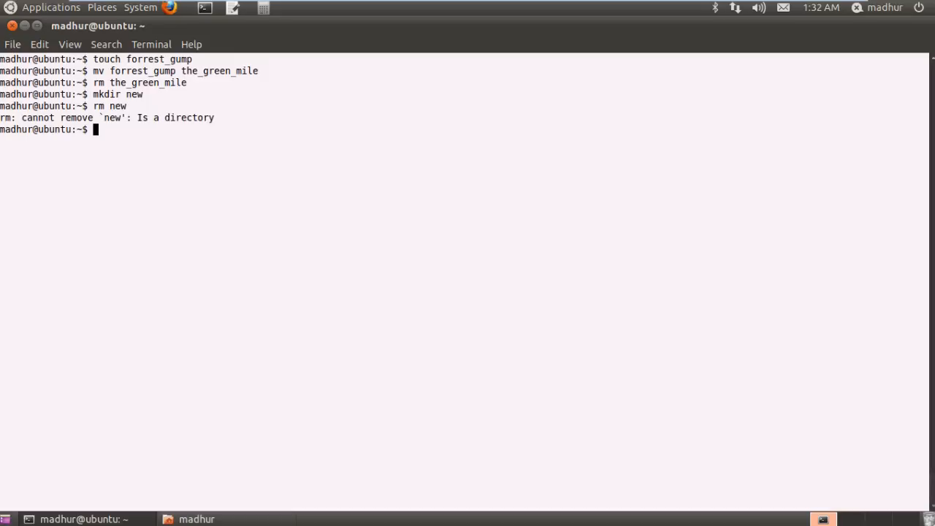
{"action": "mouse_move", "coordinate": [67, 140]}
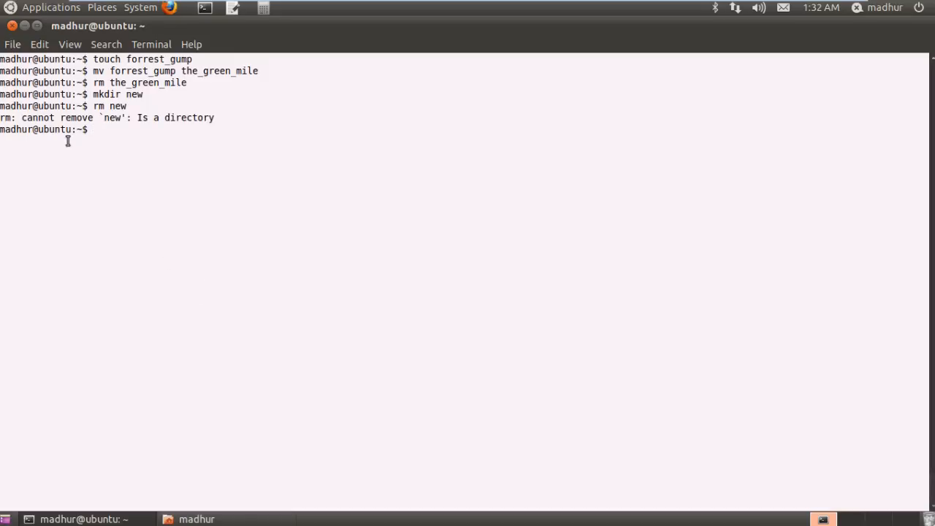
{"action": "mouse_move", "coordinate": [170, 138]}
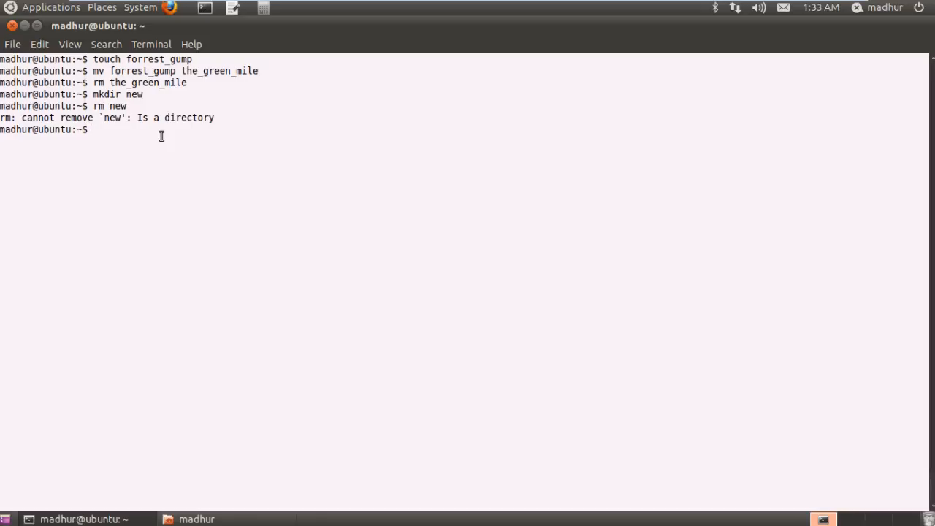
- Run 'rm -r new' and verify the folder is gone from the home folder
{"action": "type", "text": "rm"}
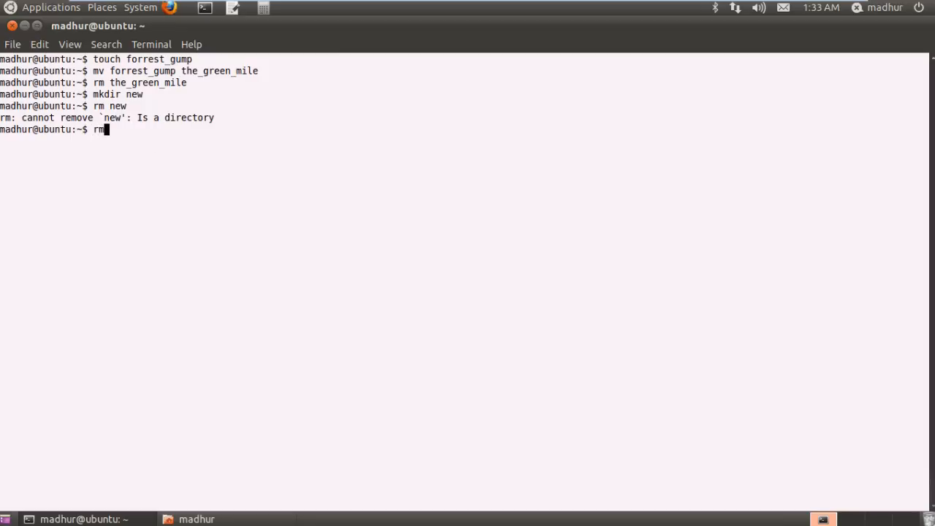
{"action": "mouse_move", "coordinate": [104, 129]}
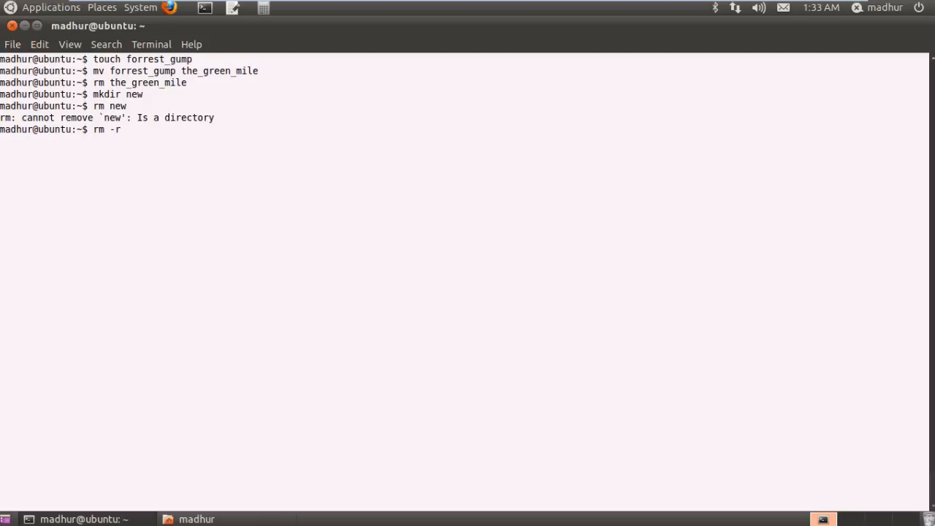
{"action": "type", "text": "new"}
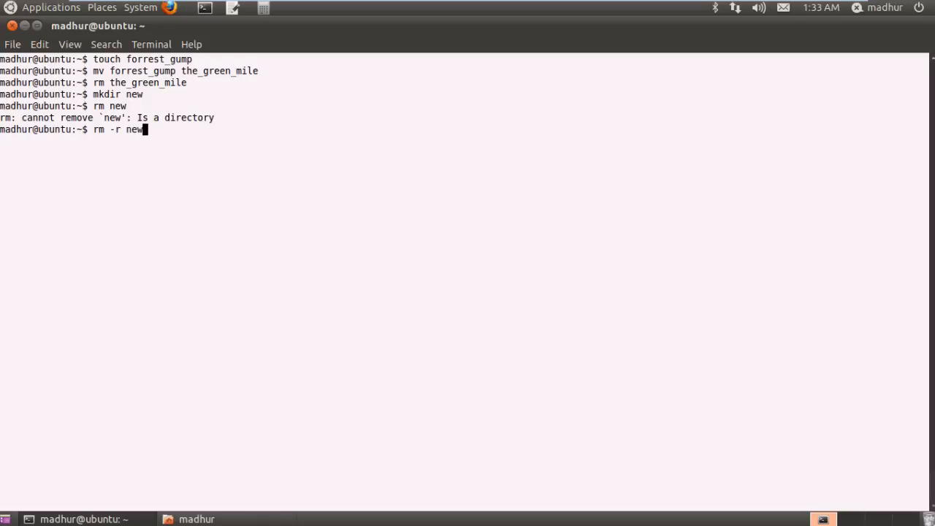
{"action": "key", "text": "Return"}
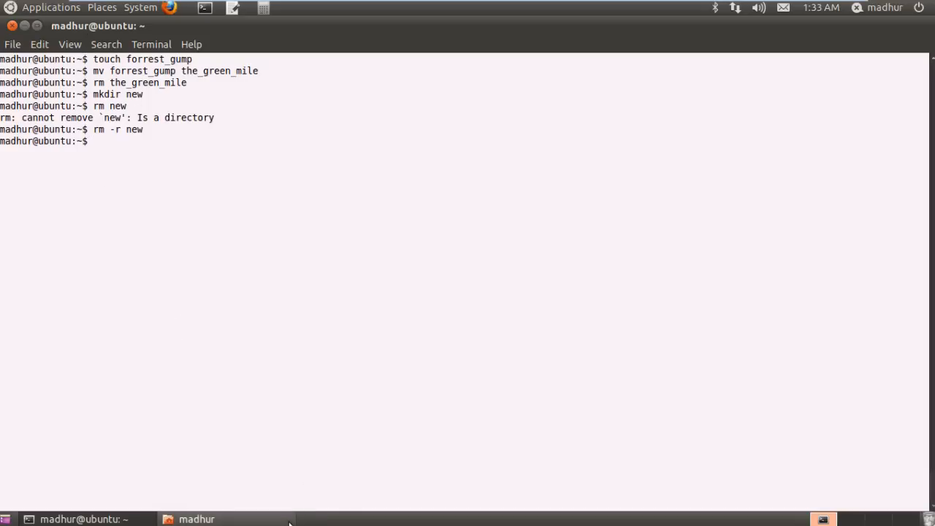
{"action": "left_click", "coordinate": [196, 518]}
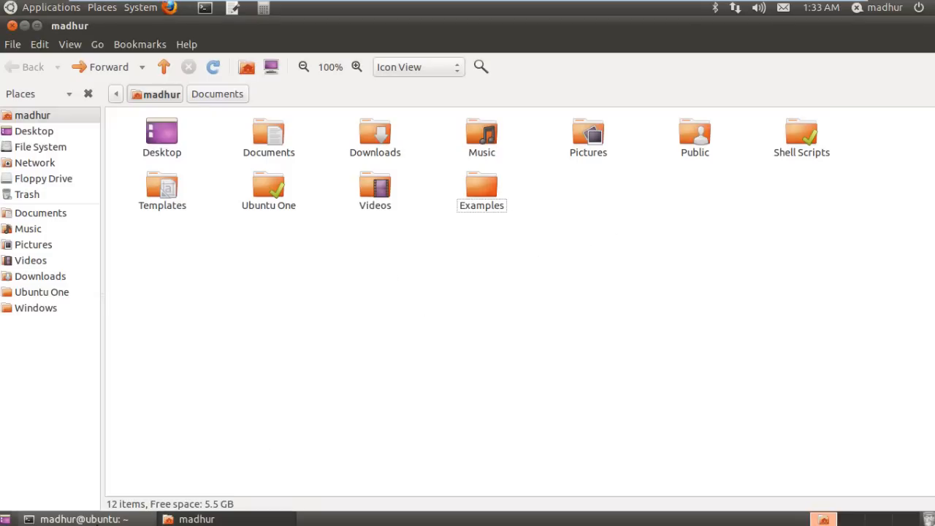
{"action": "left_click", "coordinate": [80, 518]}
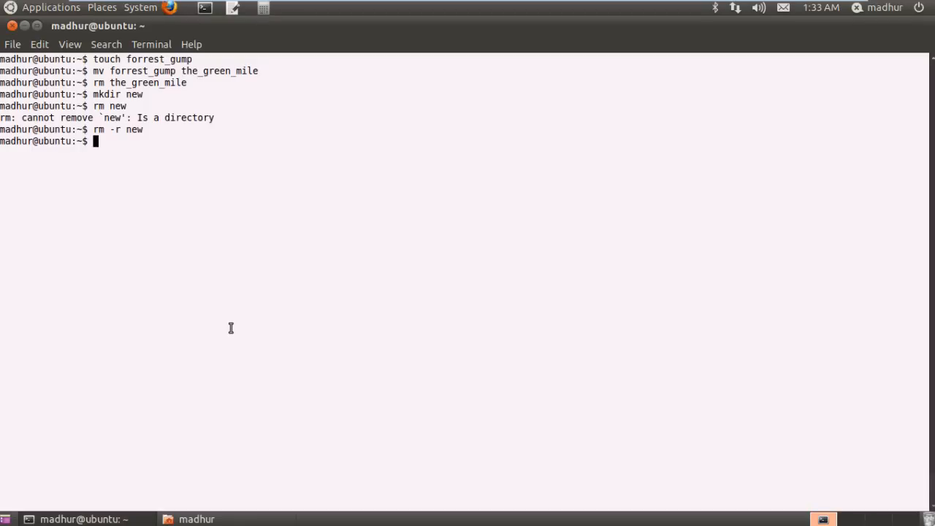
- Run 'mkdir test' and verify the empty test folder with 0 items in the file manager
{"action": "type", "text": "mkdir"}
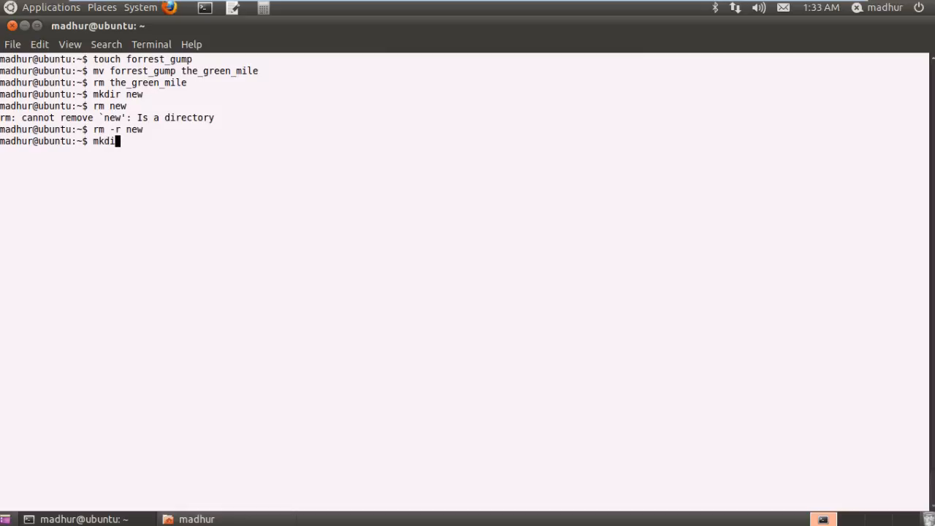
{"action": "type", "text": "r"}
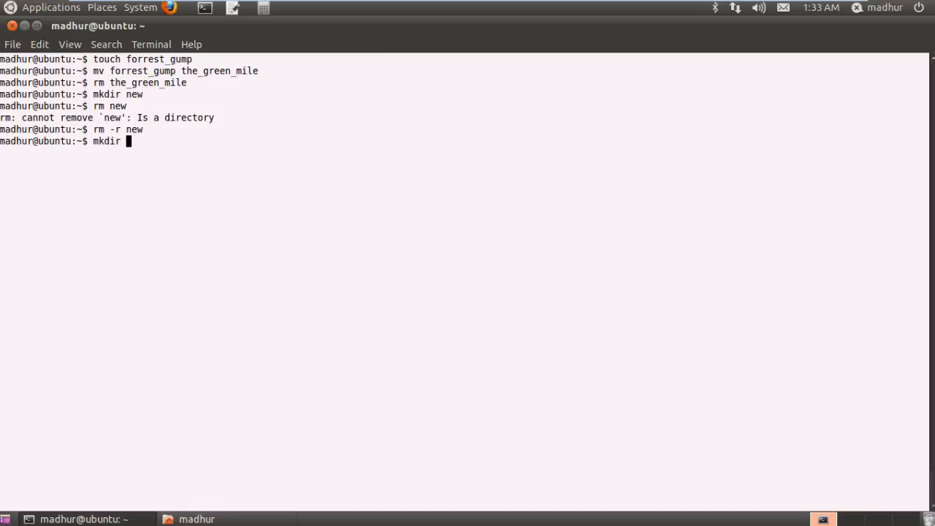
{"action": "type", "text": "test"}
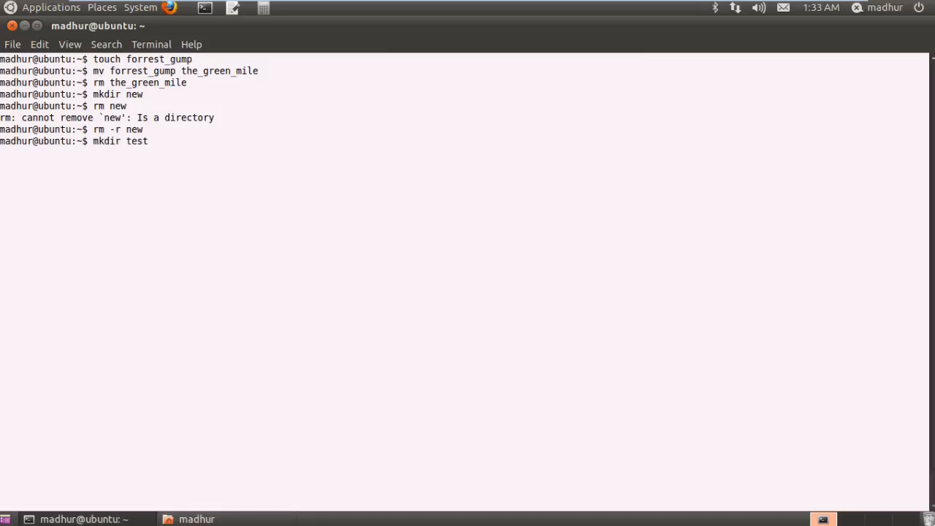
{"action": "key", "text": "Return"}
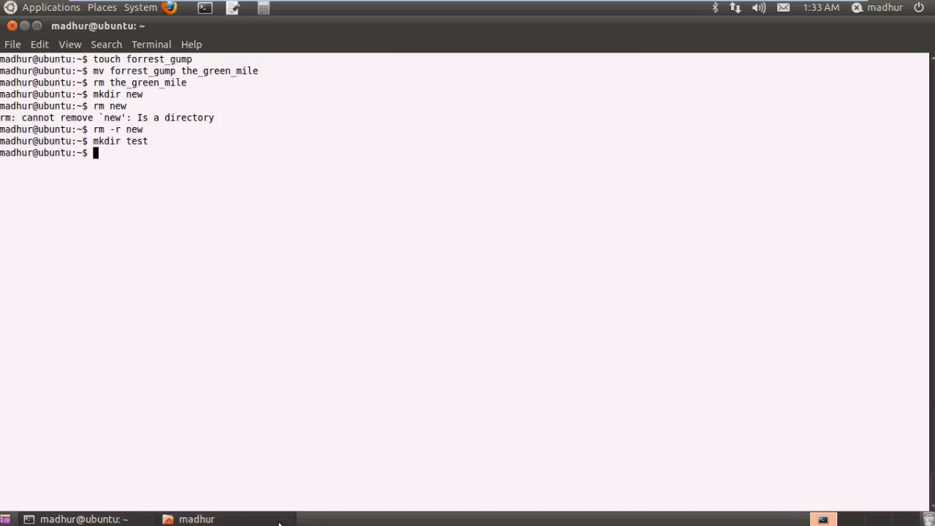
{"action": "left_click", "coordinate": [196, 519]}
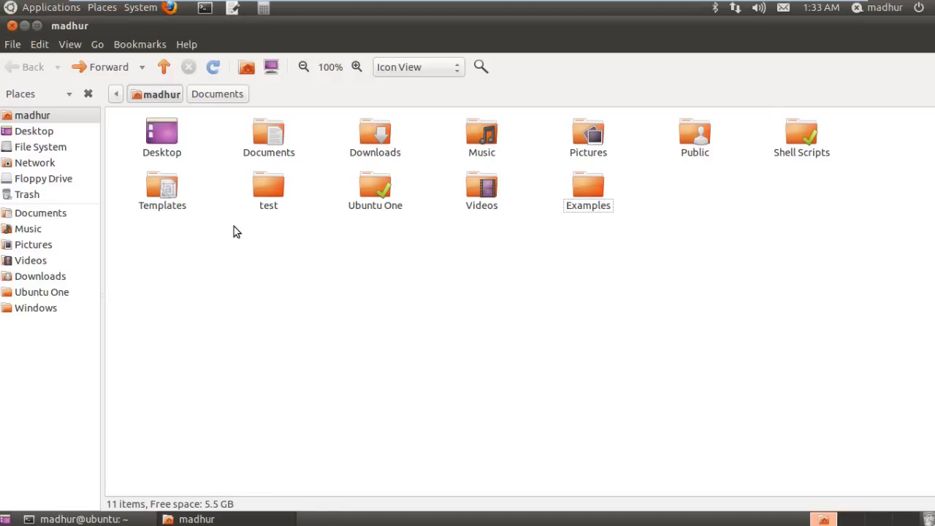
{"action": "left_click", "coordinate": [268, 187]}
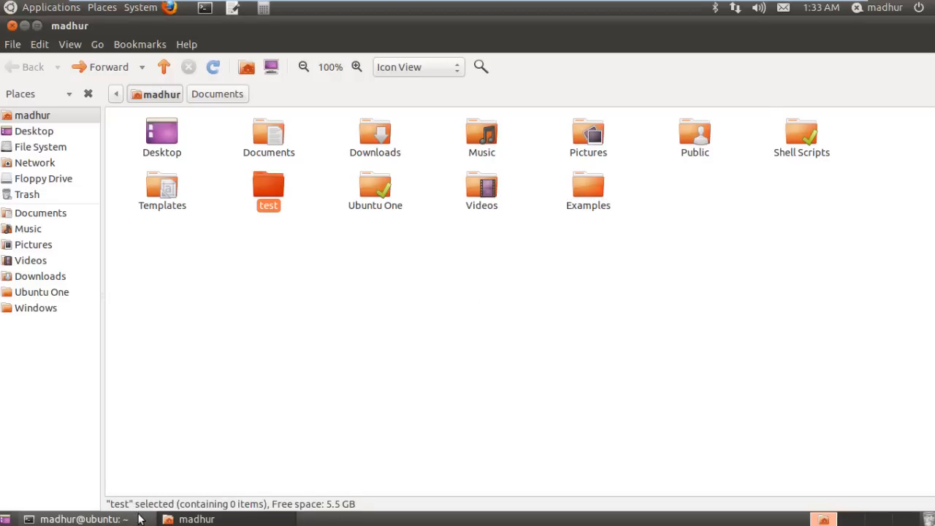
{"action": "left_click", "coordinate": [80, 519]}
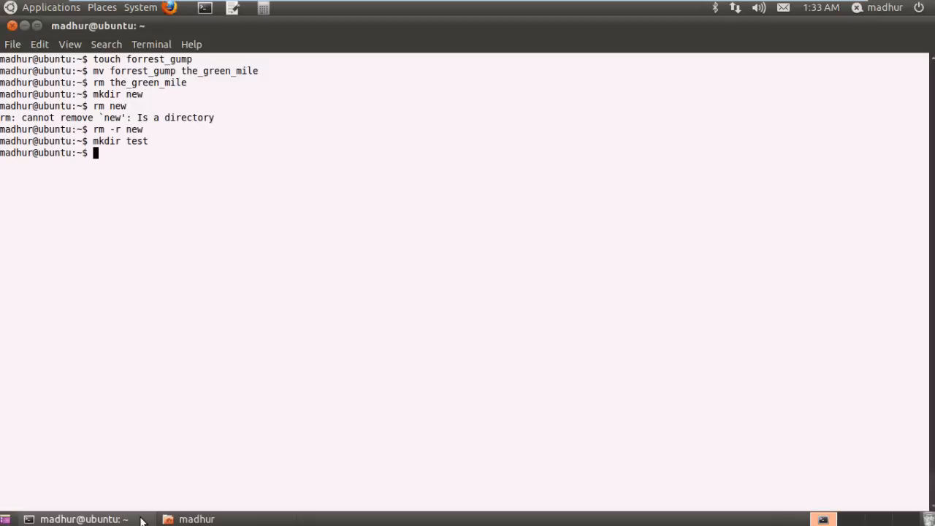
- Run 'rmdir test' and verify in the file manager that test is gone
{"action": "type", "text": "rmdir"}
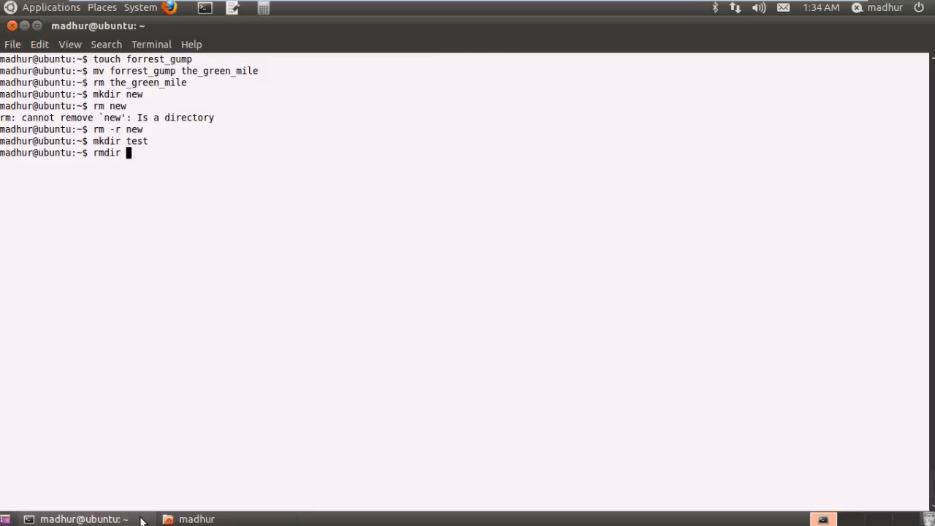
{"action": "type", "text": "test"}
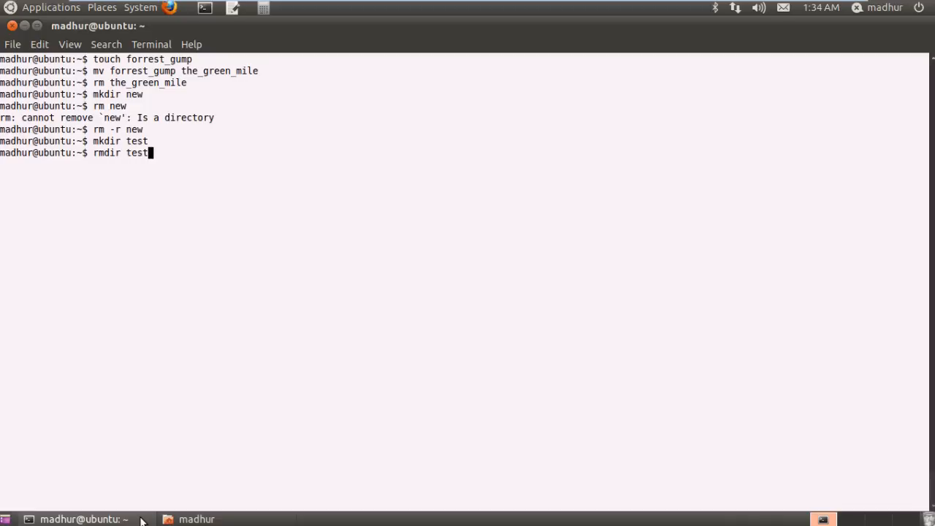
{"action": "key", "text": "Return"}
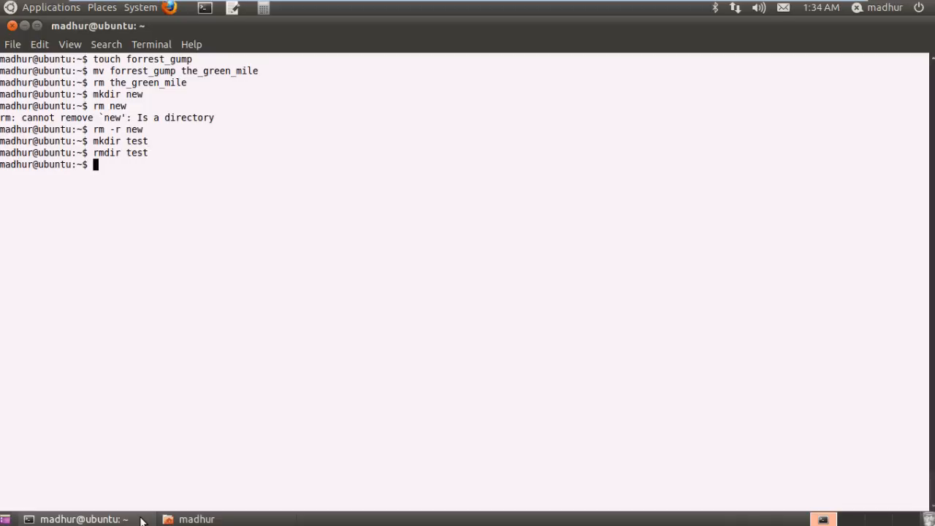
{"action": "left_click", "coordinate": [195, 519]}
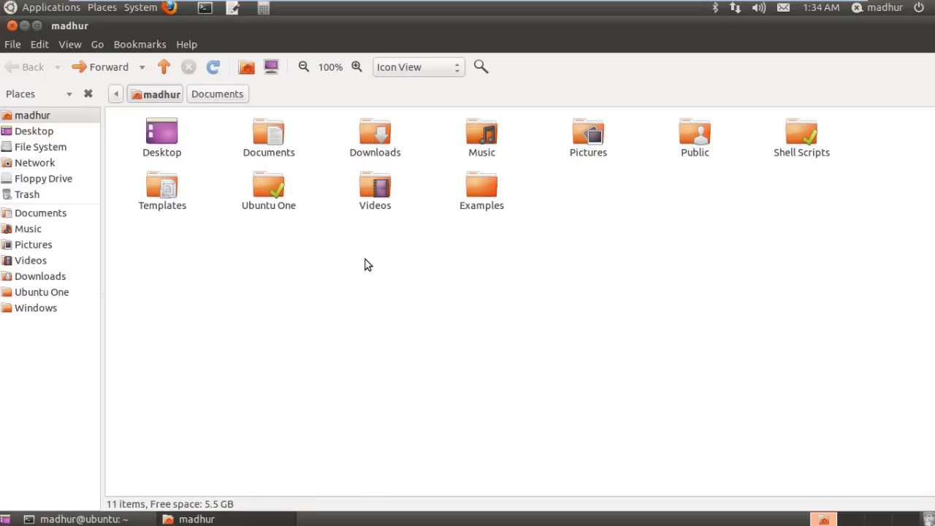
{"action": "mouse_move", "coordinate": [57, 46]}
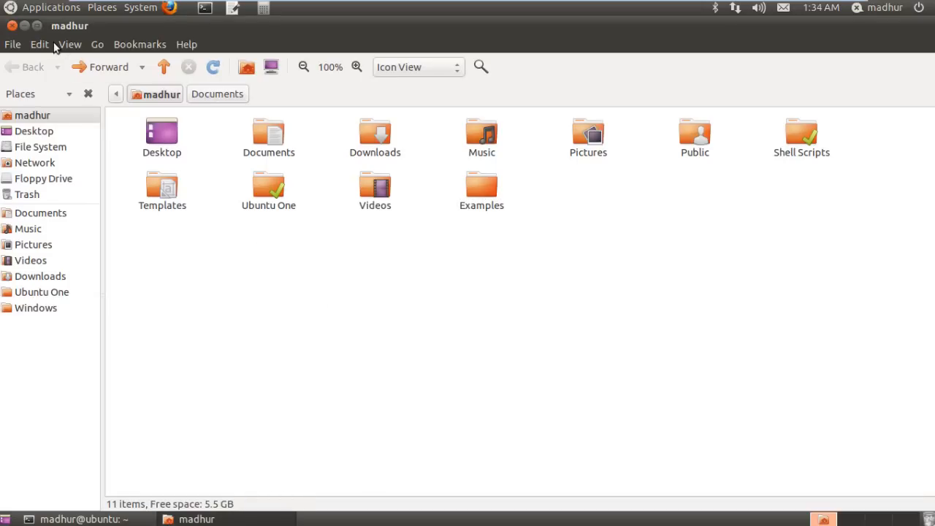
- Minimise the terminal window so the bare desktop shows
{"action": "left_click", "coordinate": [81, 519]}
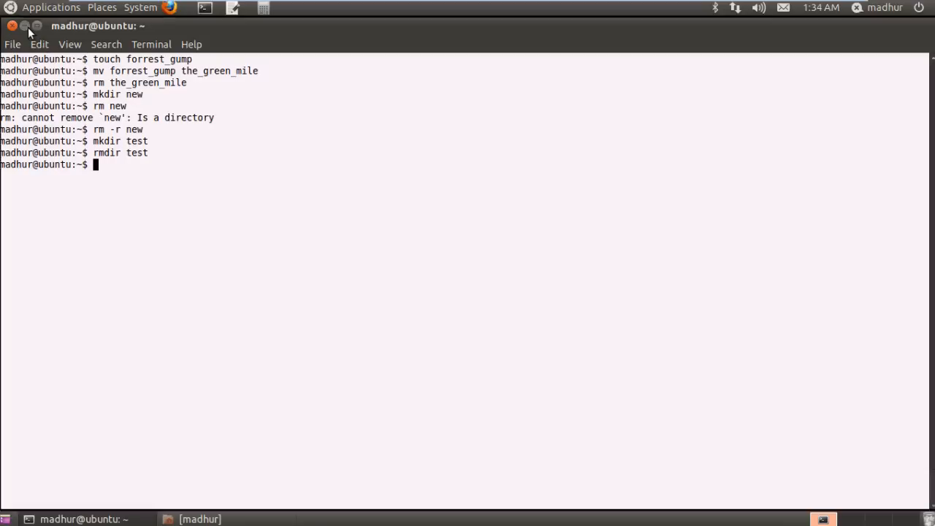
{"action": "left_click", "coordinate": [24, 26]}
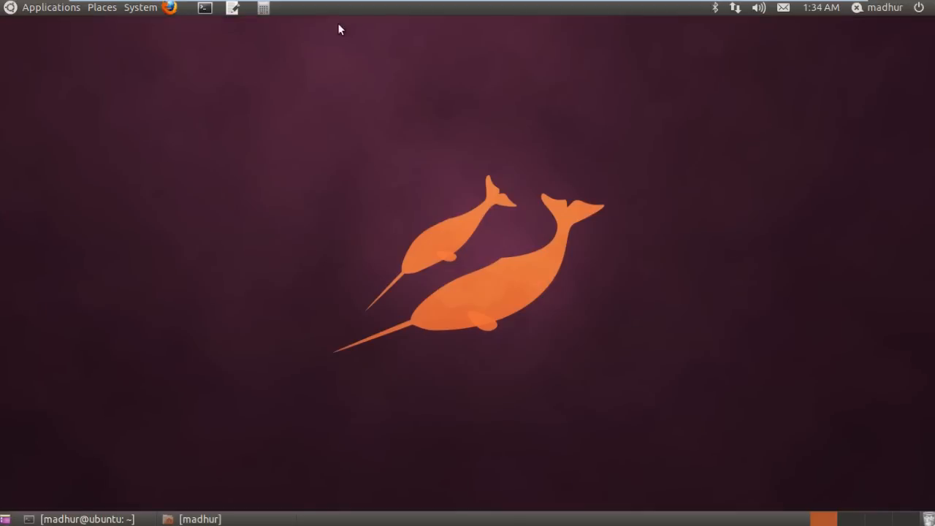